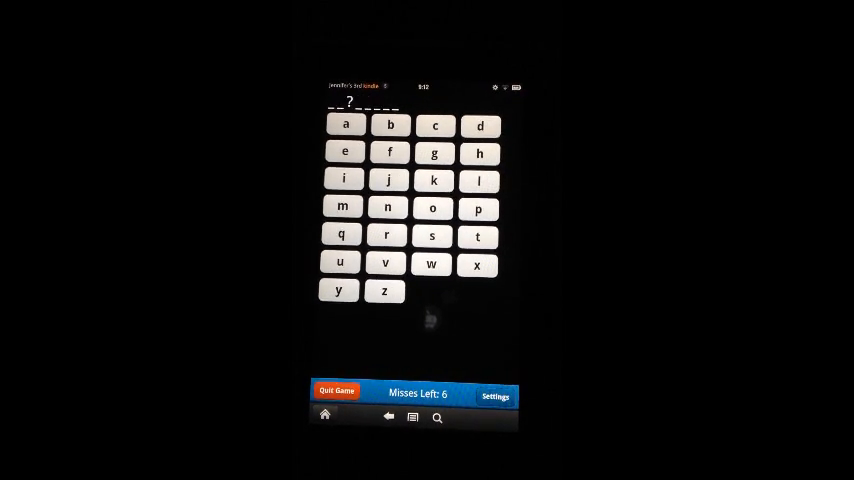
Step: View the Settings page listing letter limits, max misses, sounds, hangman and hints options
left_click(496, 396)
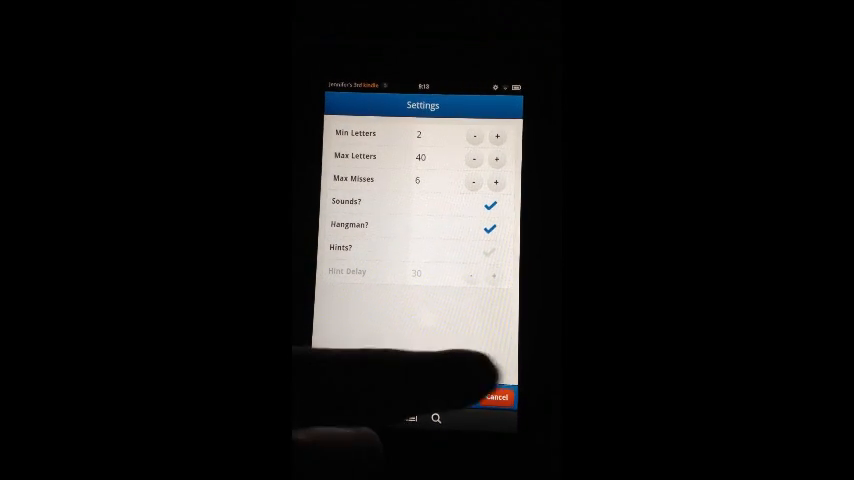
Step: Return to the game and guess the letter a plus one more letter in the mystery word
left_click(496, 396)
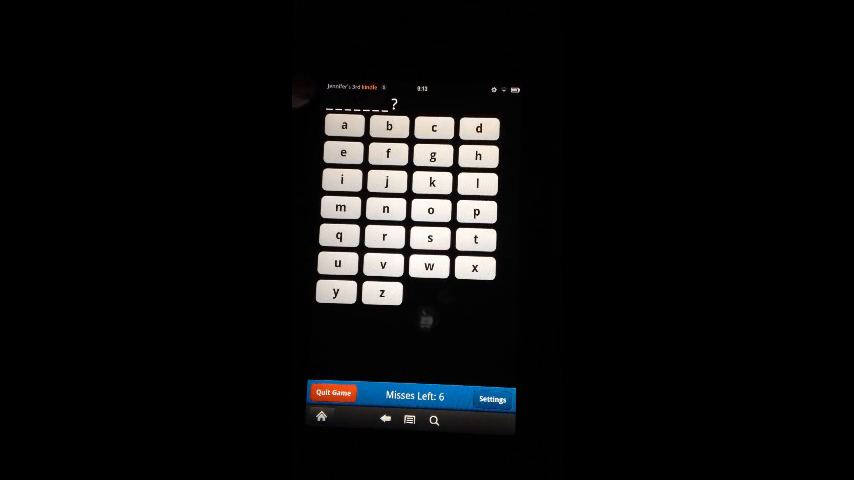
left_click(344, 126)
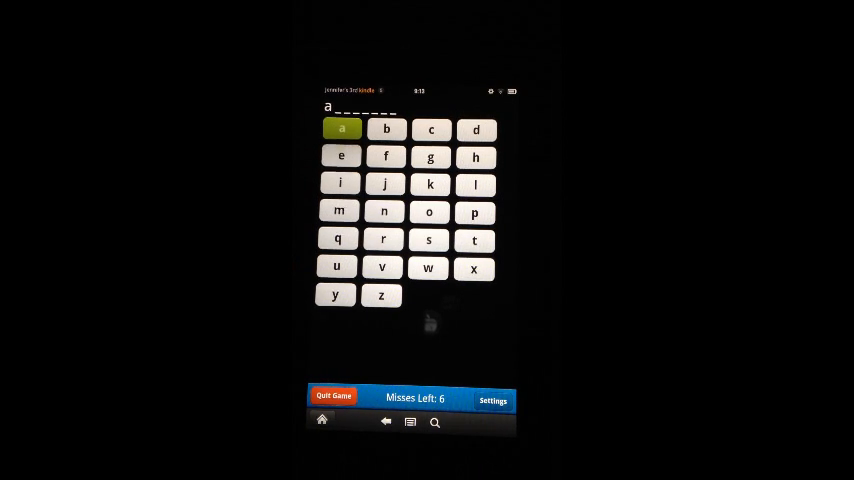
left_click(340, 156)
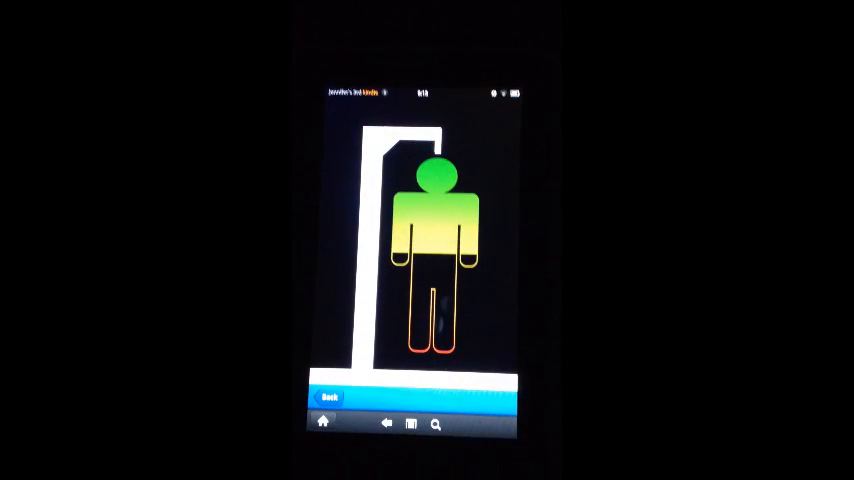
Step: Keep guessing from the letter board until the game is lost with the word athletes revealed
left_click(330, 398)
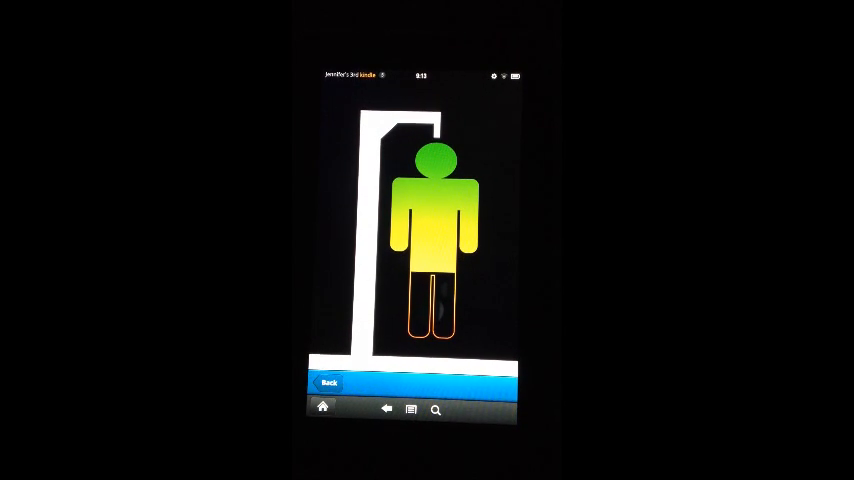
left_click(328, 384)
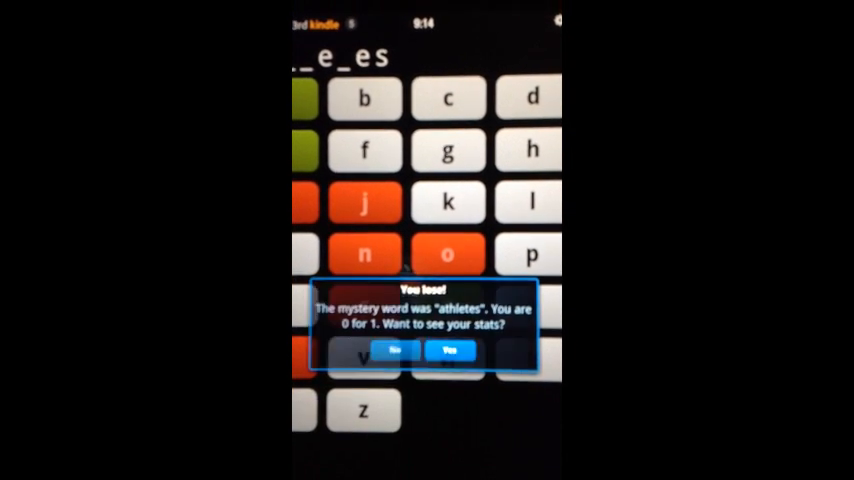
Step: Accept the You lose! offer to see the stats with games played and a 0.00% win rate
left_click(452, 350)
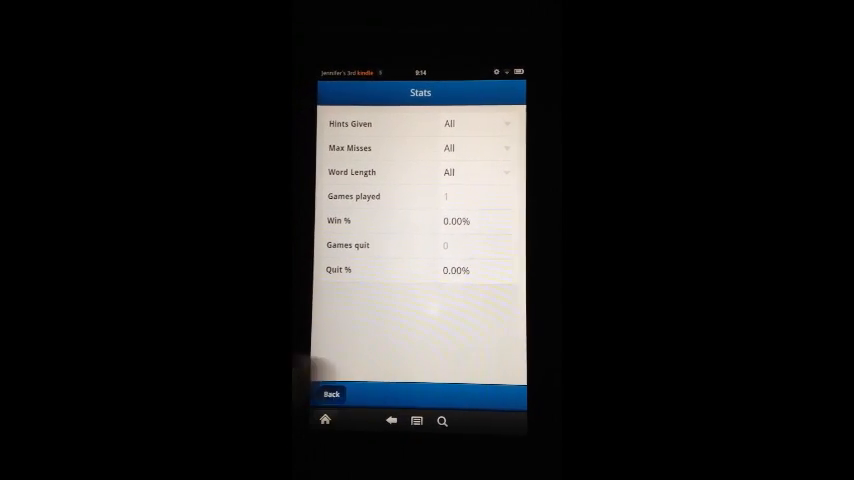
Step: Leave the stats, enable Hints? with a hint delay of 7, and confirm to start a fresh game
left_click(332, 392)
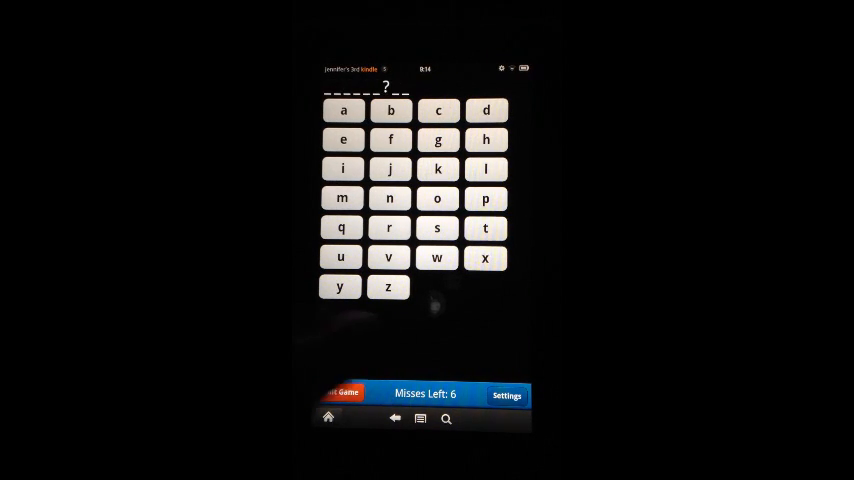
left_click(506, 396)
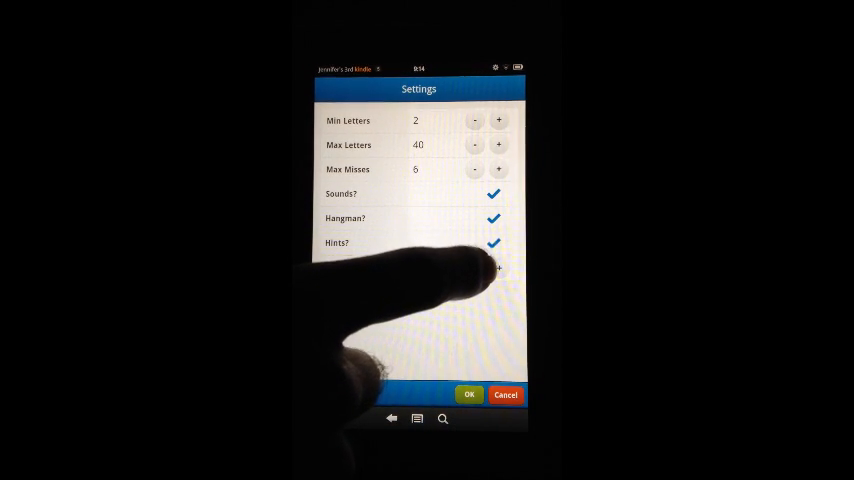
mouse_move(470, 270)
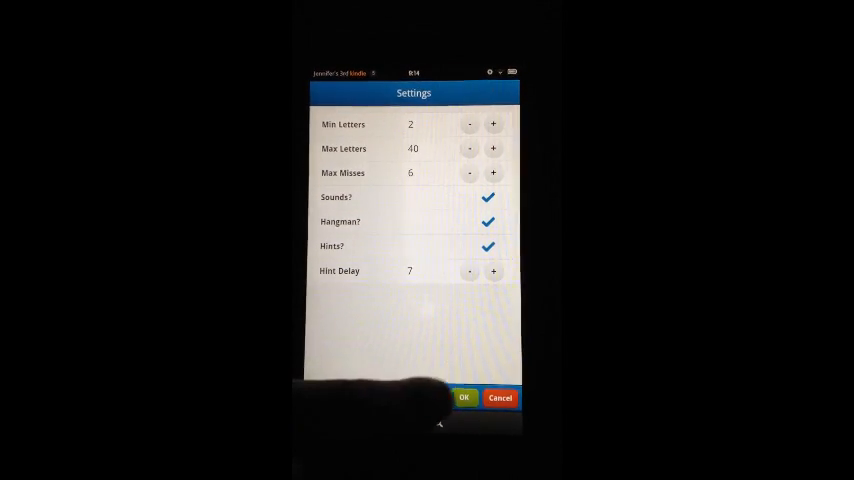
left_click(464, 396)
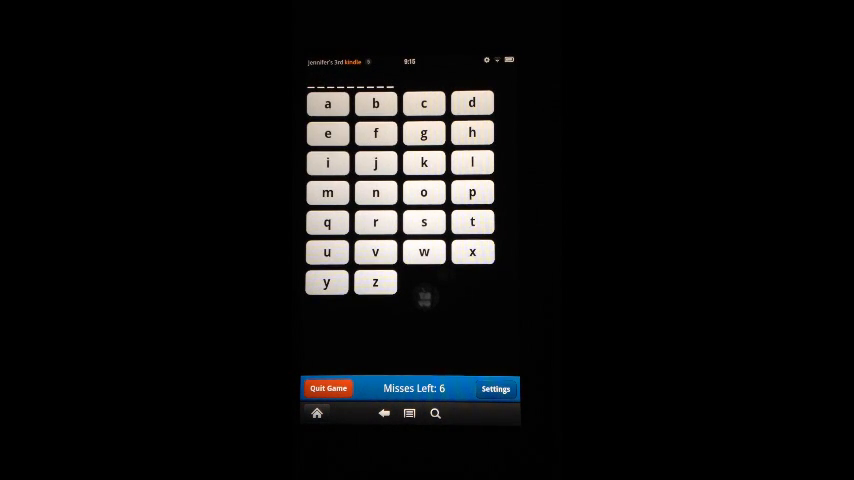
Step: Guess the letters e and t, both marked correct with six misses still left
left_click(328, 132)
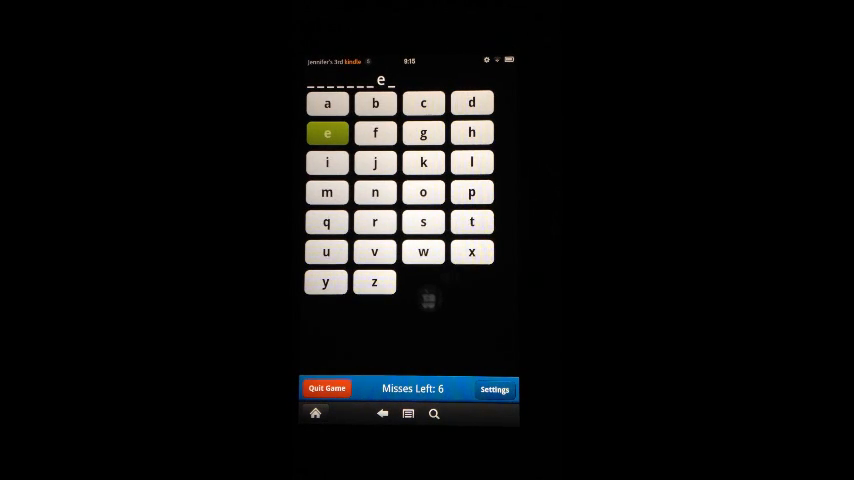
left_click(470, 220)
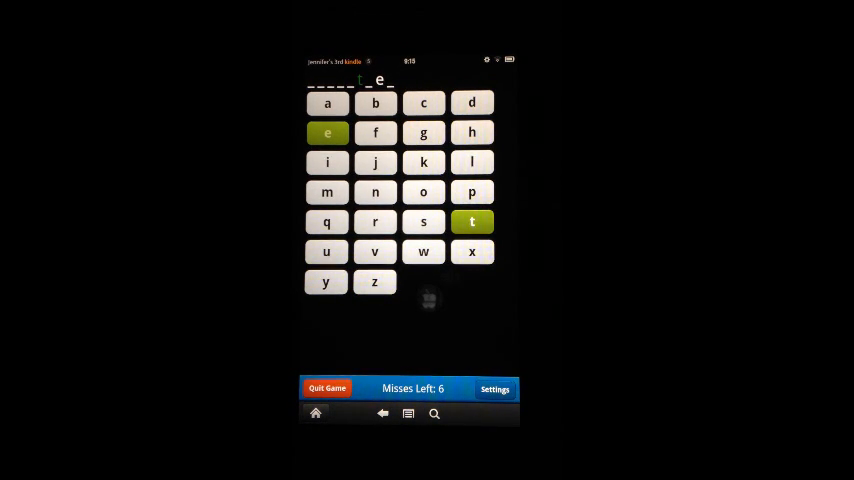